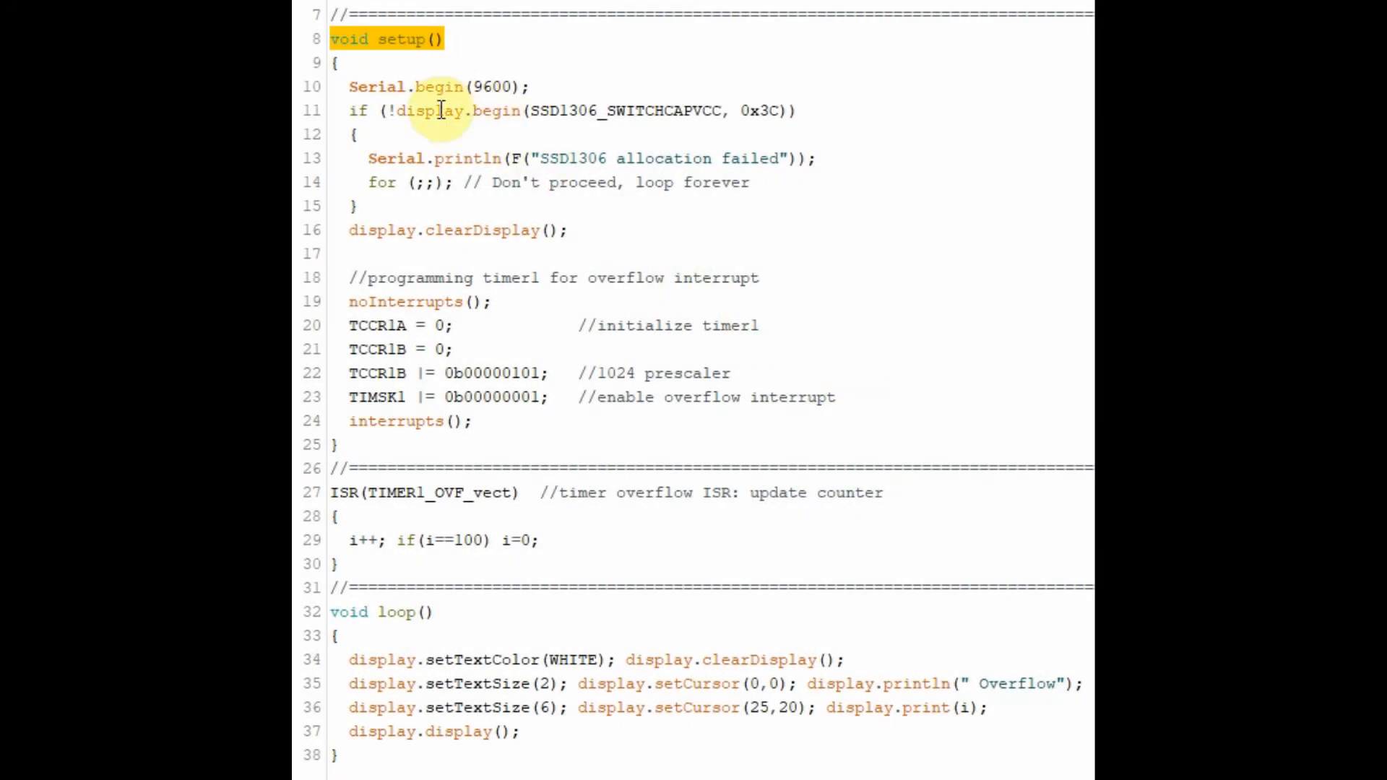
mouse_move(348, 276)
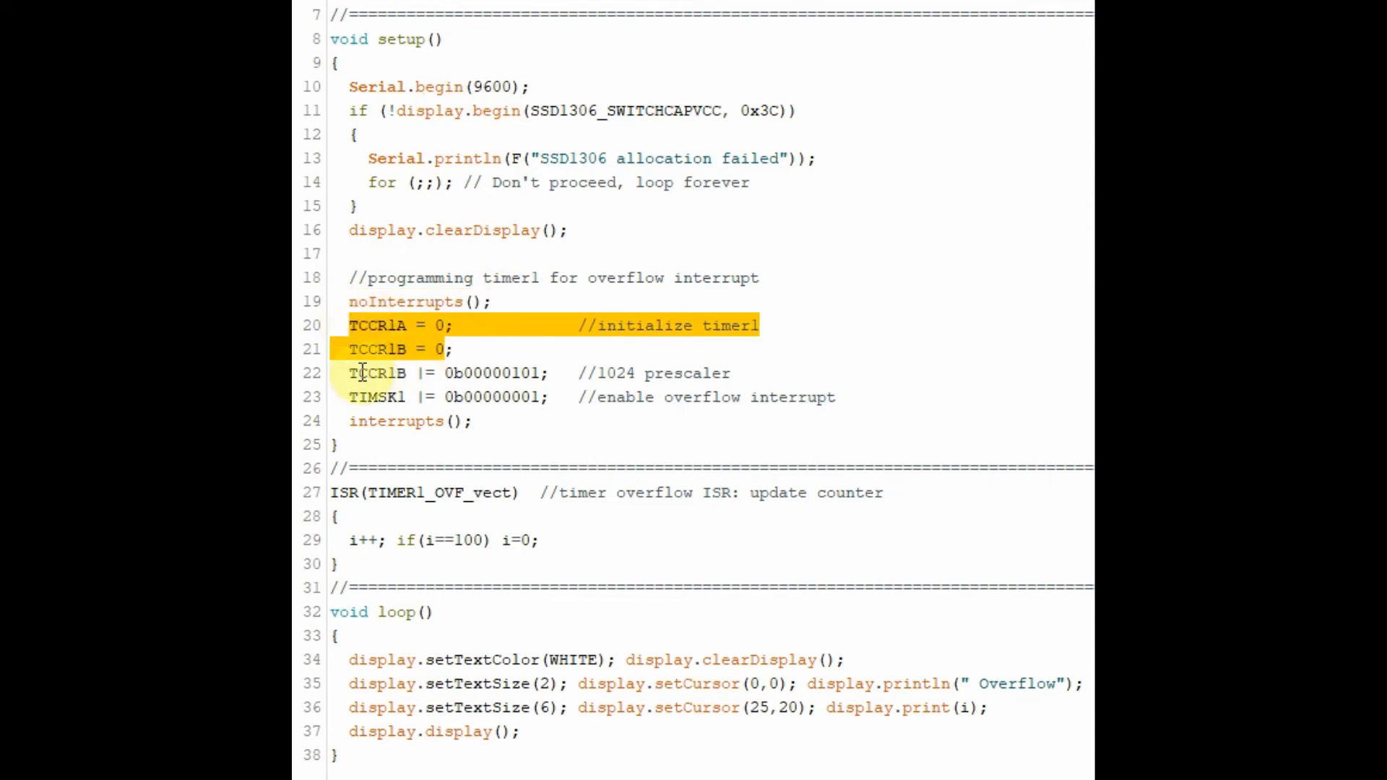
Step: Change line 22 to TCCR1B |= 0b00000100; //256 prescaler and re-upload the sketch to the Nano
left_click(553, 372)
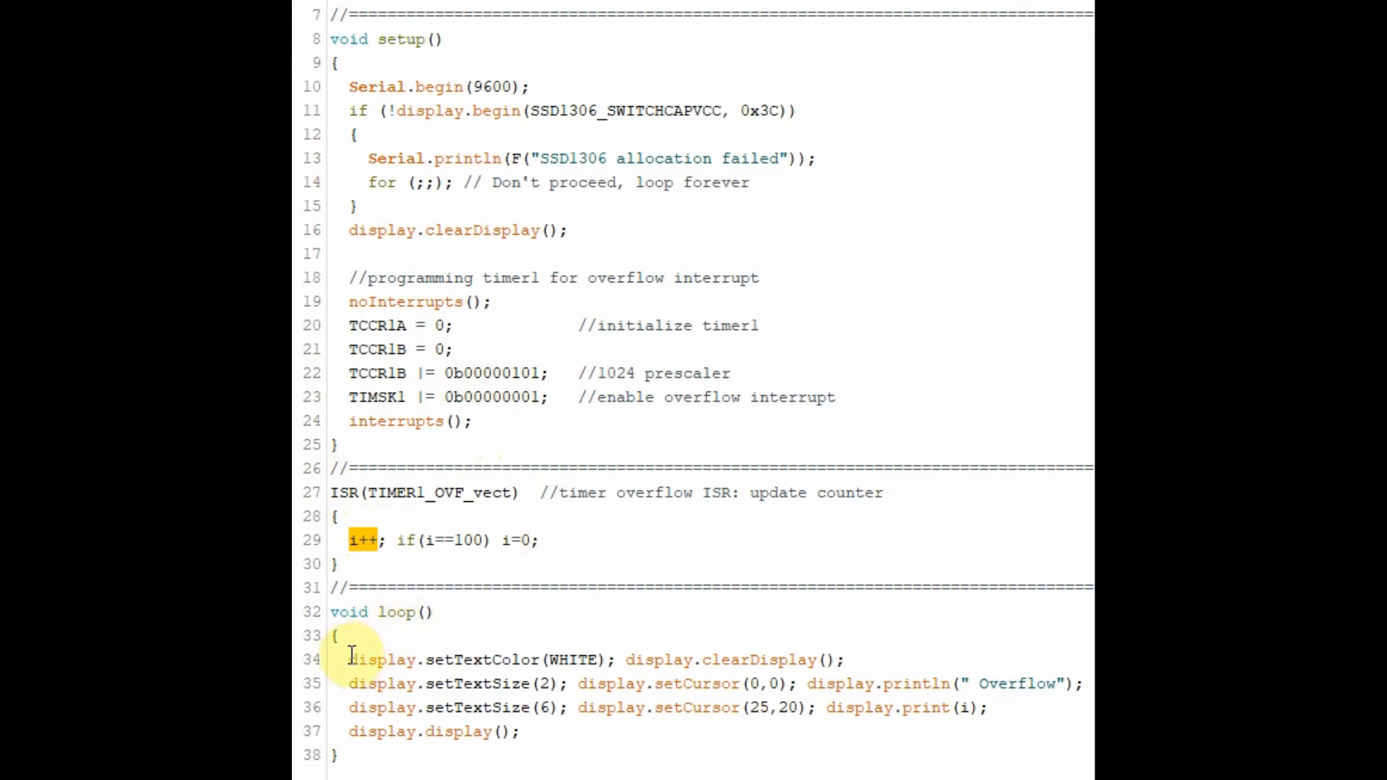
left_click_drag(349, 659, 517, 732)
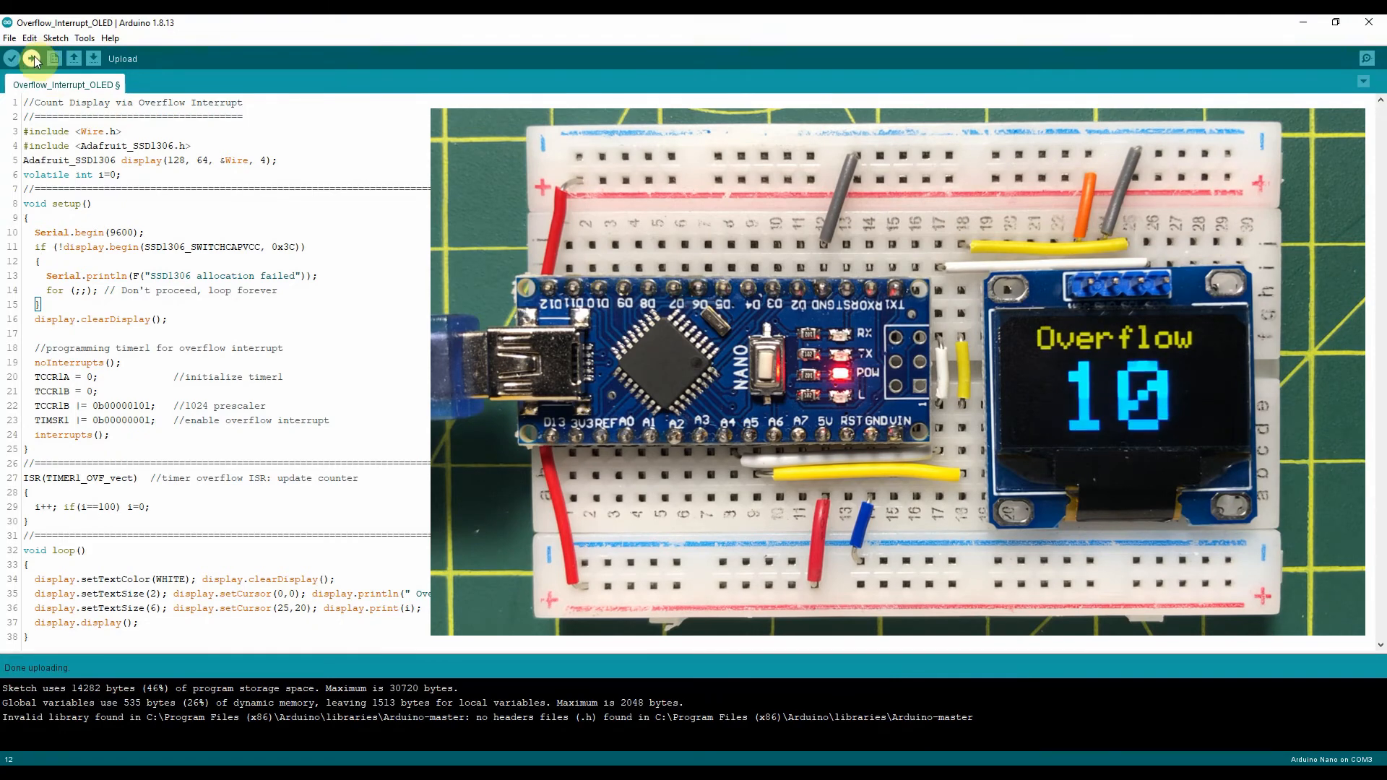
left_click(31, 58)
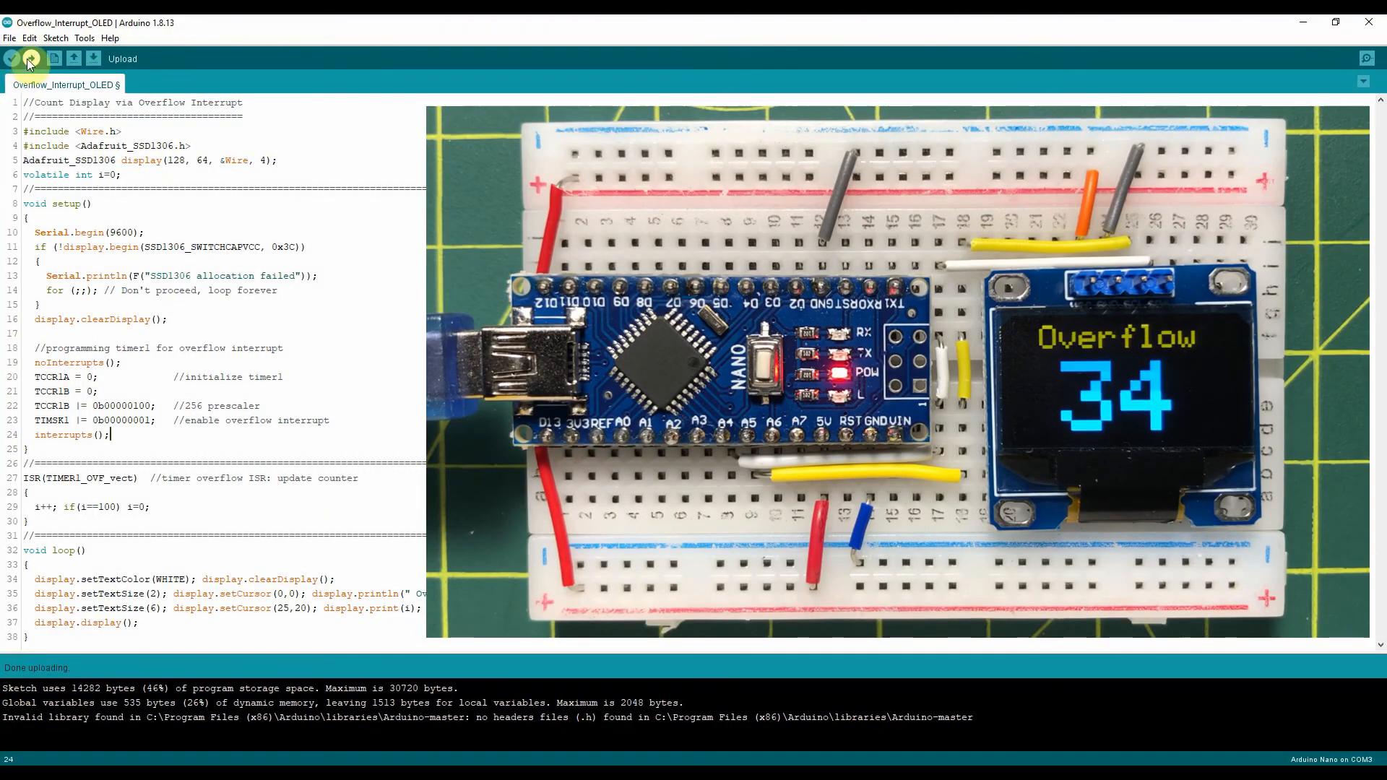
left_click(31, 59)
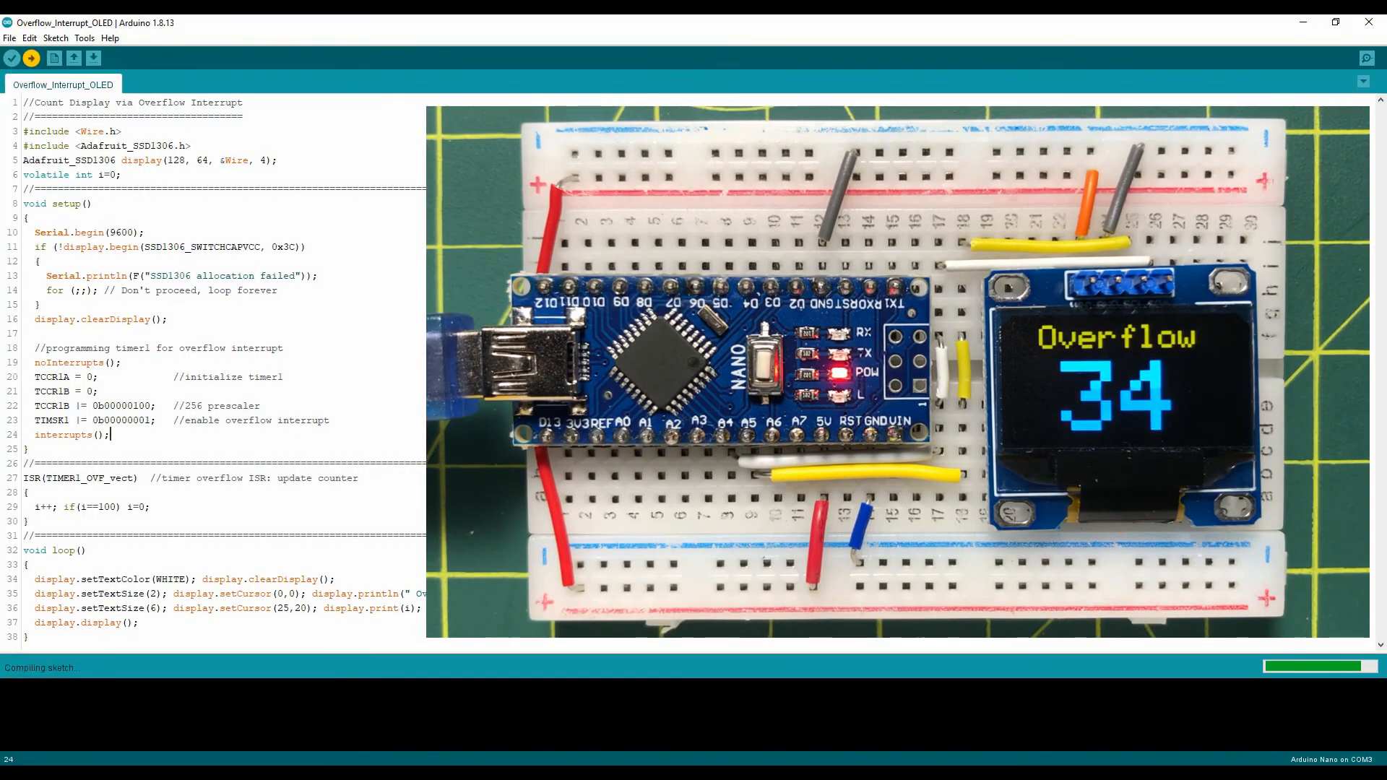